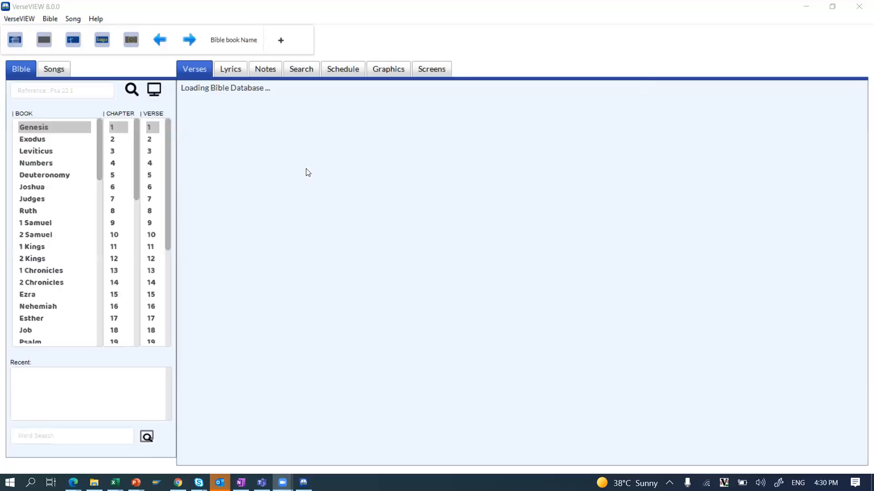
{"action": "mouse_move", "coordinate": [499, 67]}
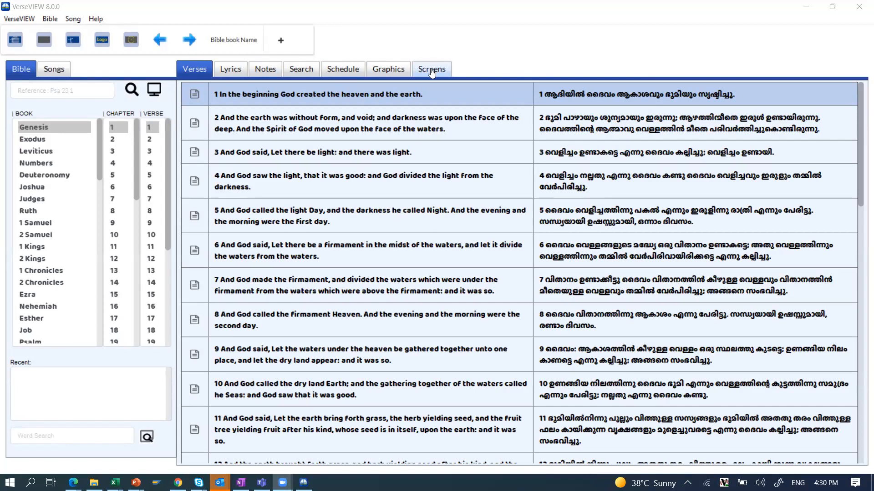
Disable Main Presentation in Screens settings, keeping Stage Presentation on, and scroll to Stage Screen Setup
{"action": "left_click", "coordinate": [432, 69]}
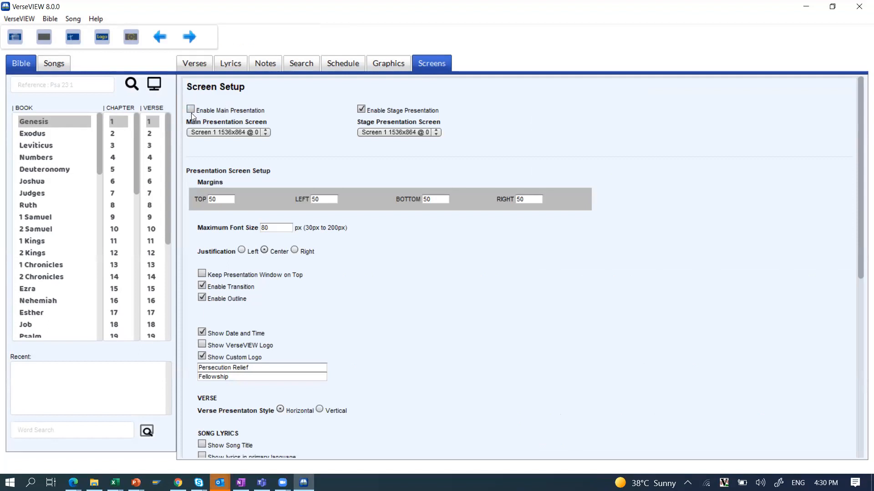
{"action": "left_click", "coordinate": [190, 110]}
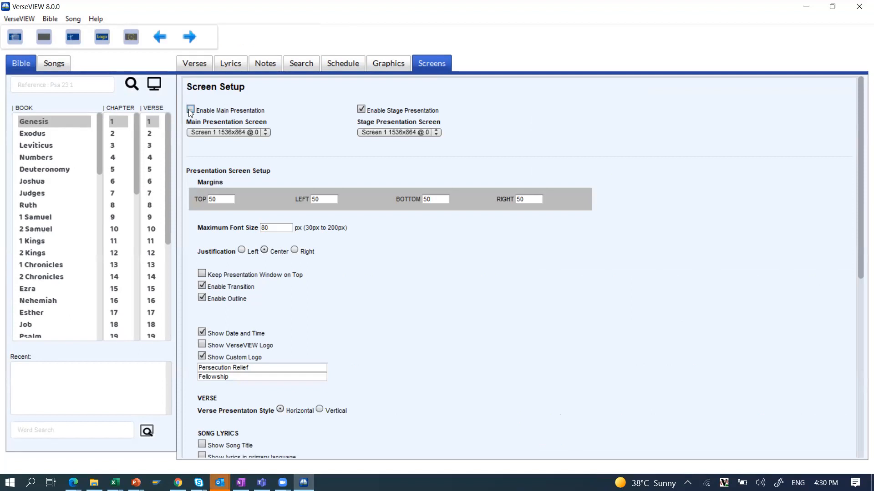
{"action": "left_click", "coordinate": [190, 110]}
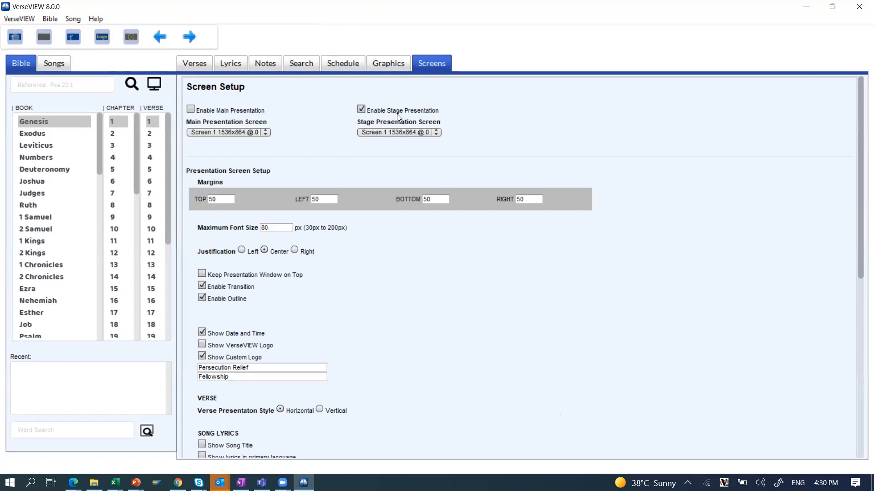
{"action": "mouse_move", "coordinate": [82, 19]}
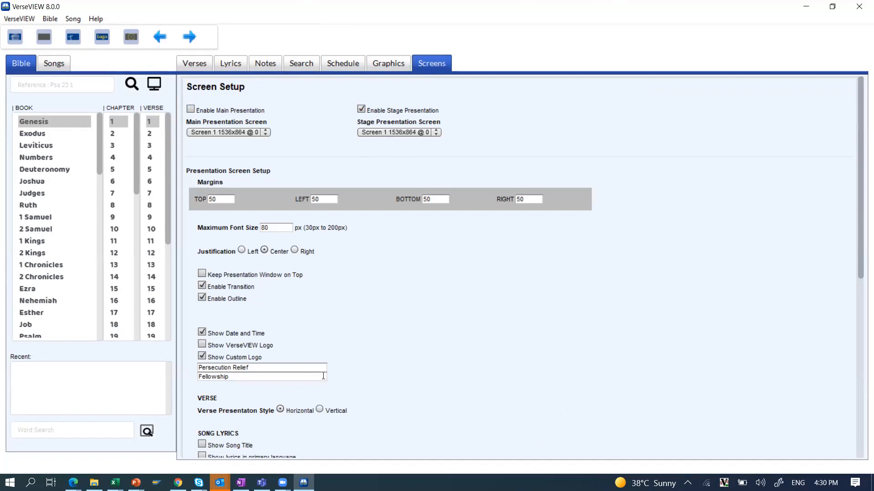
{"action": "mouse_move", "coordinate": [618, 325]}
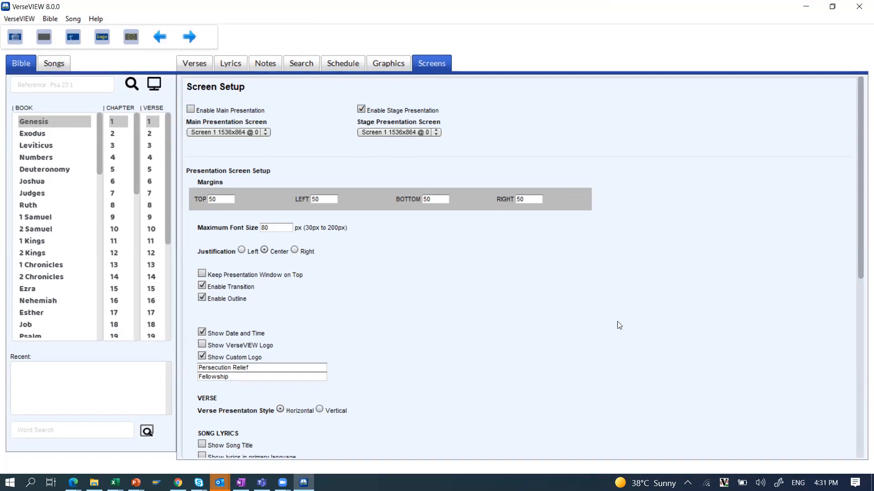
{"action": "mouse_move", "coordinate": [189, 149]}
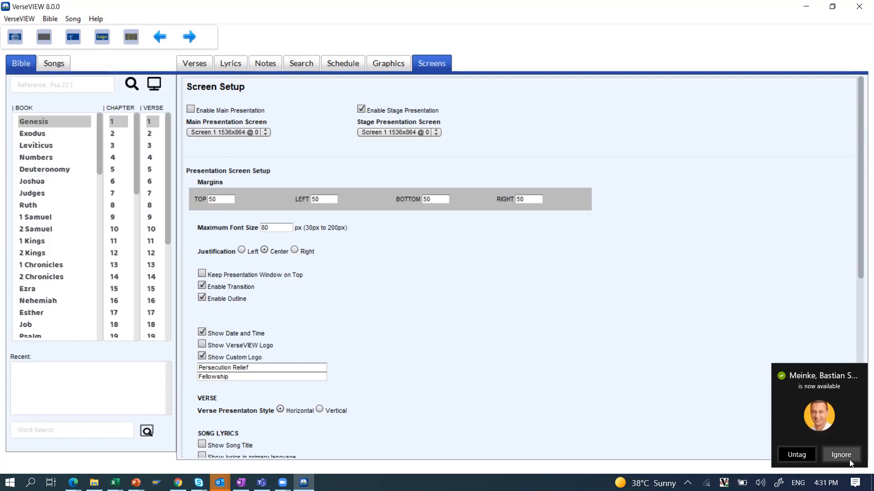
{"action": "left_click", "coordinate": [841, 455]}
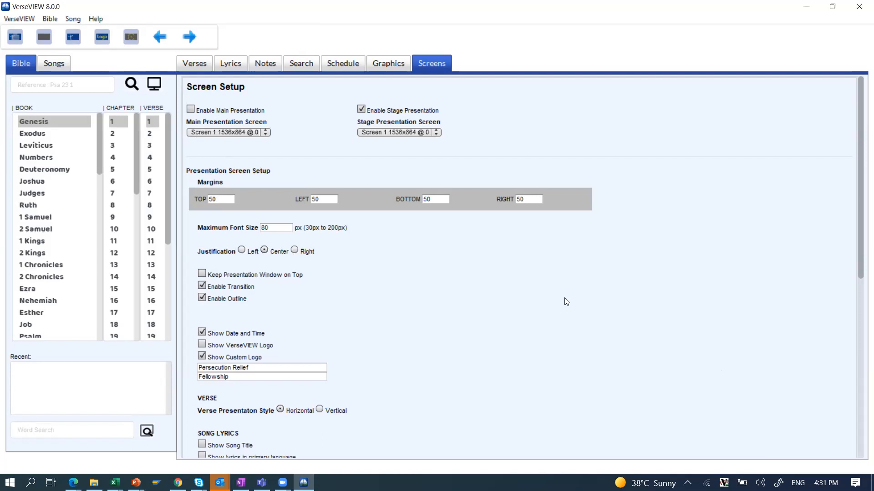
{"action": "scroll", "scroll_direction": "down", "scroll_amount": 3}
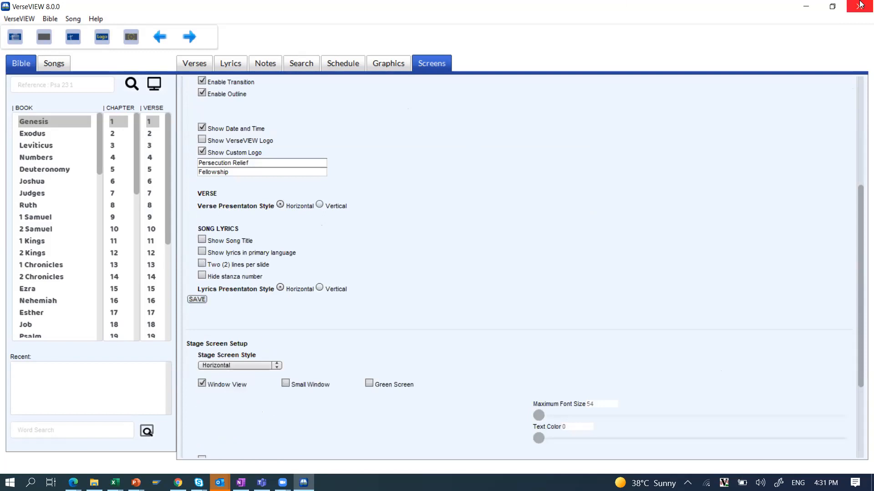
{"action": "mouse_move", "coordinate": [863, 5]}
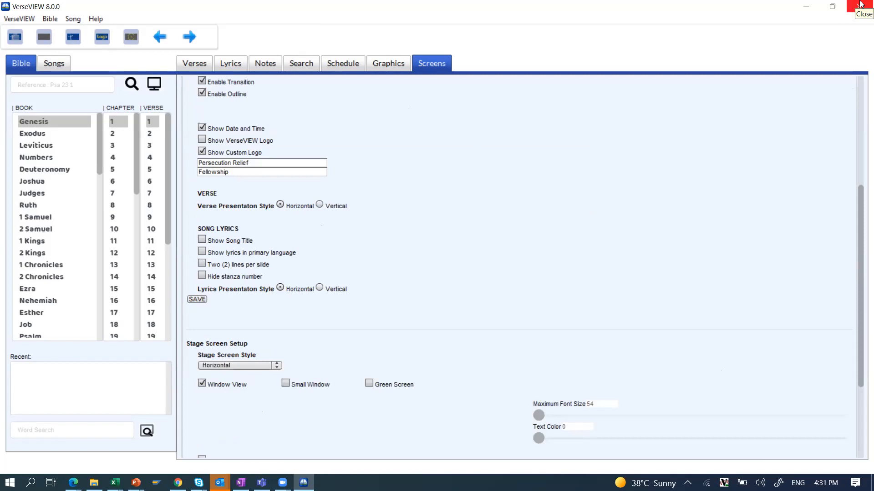
Close VerseVIEW and relaunch it from the desktop shortcut
{"action": "left_click", "coordinate": [863, 10]}
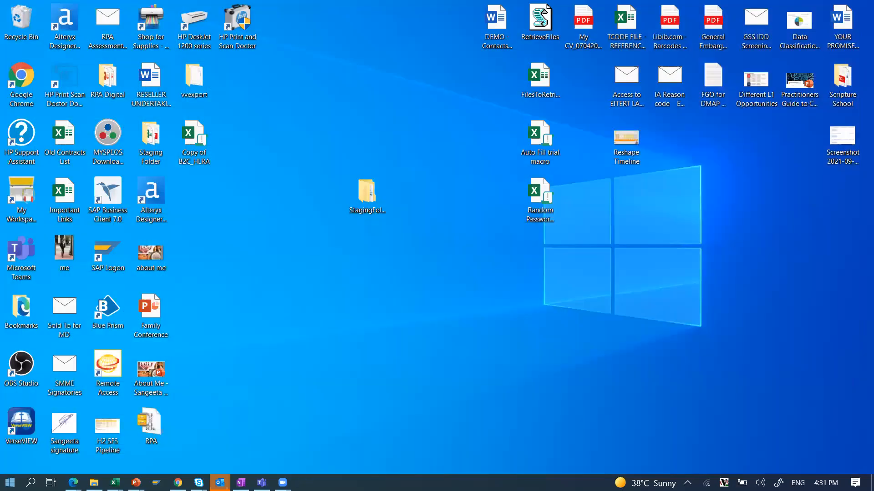
{"action": "left_click", "coordinate": [21, 424]}
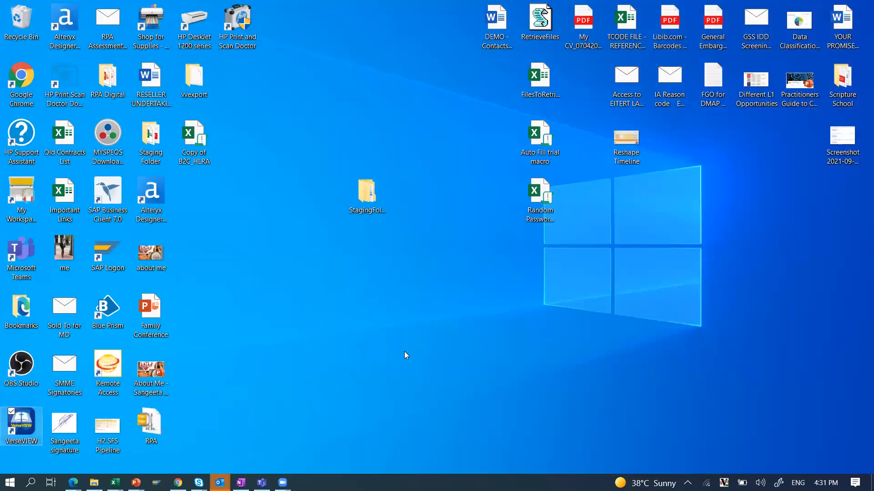
{"action": "mouse_move", "coordinate": [513, 407]}
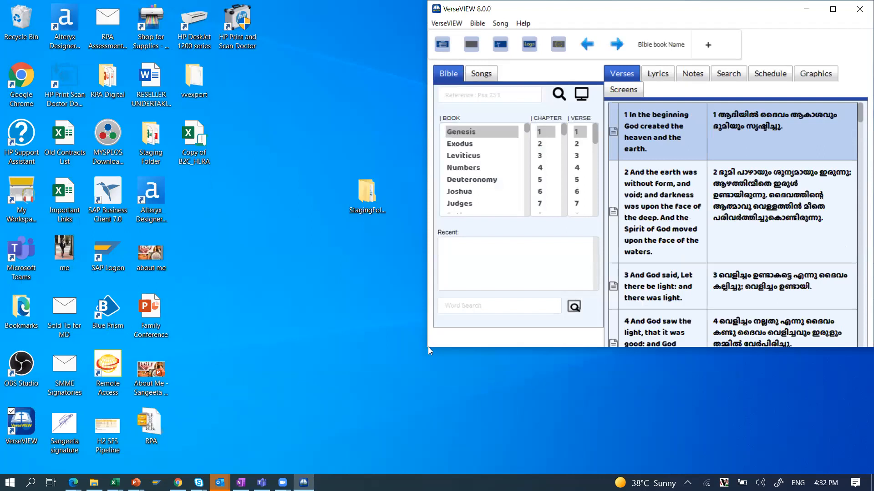
{"action": "mouse_move", "coordinate": [550, 351]}
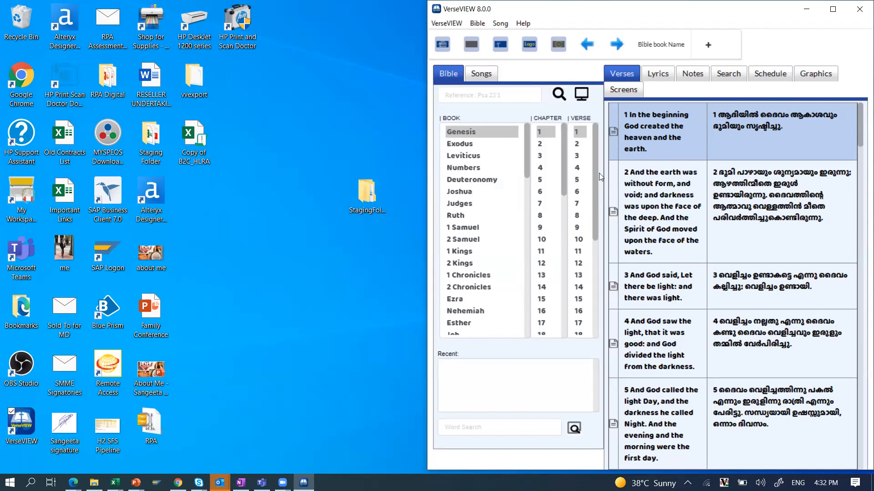
Show Genesis 1:1 in the StageView window and bring that window into focus
{"action": "left_click", "coordinate": [658, 131]}
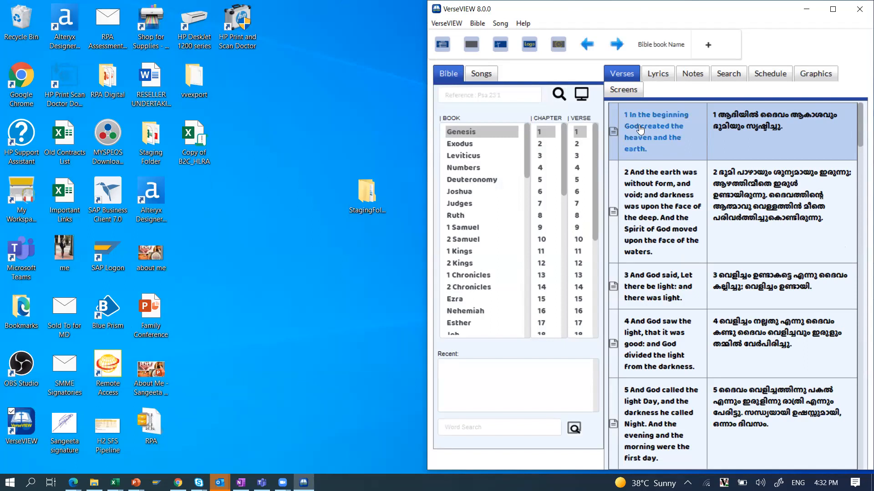
{"action": "mouse_move", "coordinate": [641, 134]}
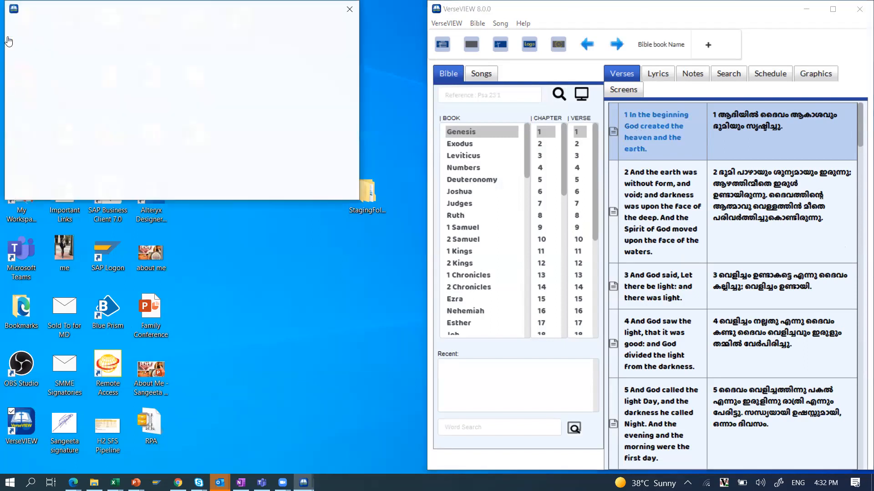
{"action": "left_click", "coordinate": [580, 95]}
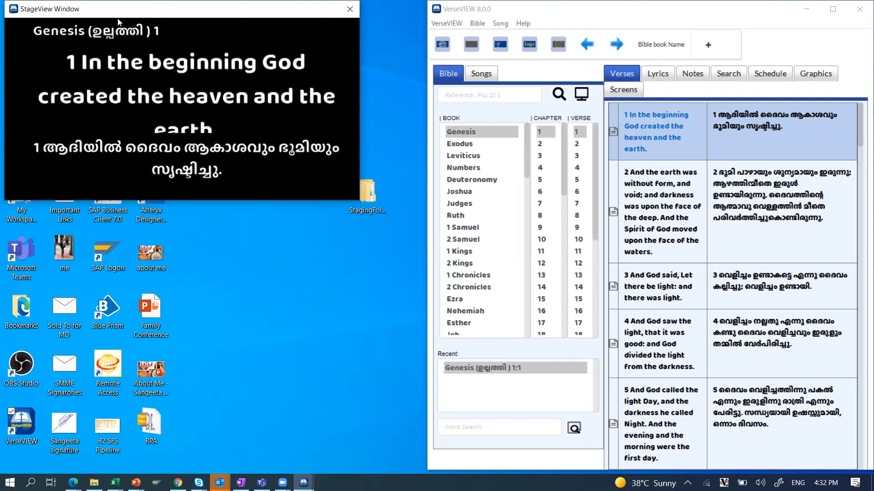
{"action": "mouse_move", "coordinate": [280, 25]}
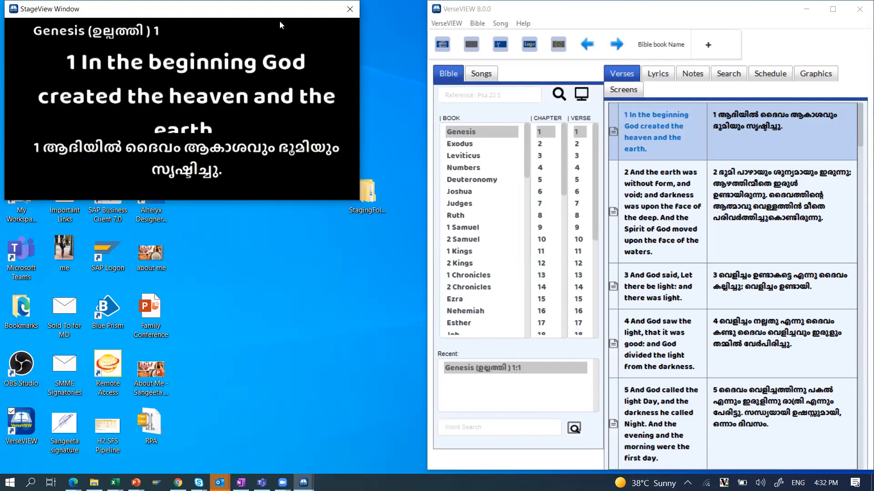
{"action": "mouse_move", "coordinate": [202, 122]}
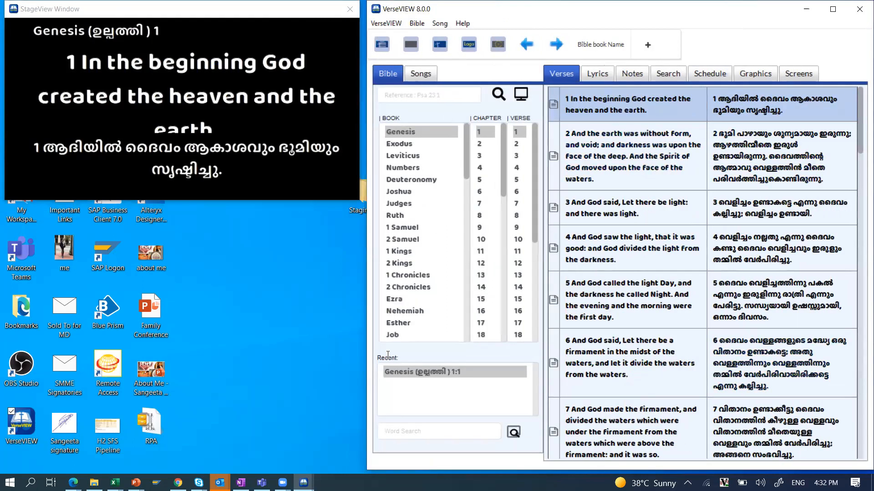
{"action": "mouse_move", "coordinate": [379, 251]}
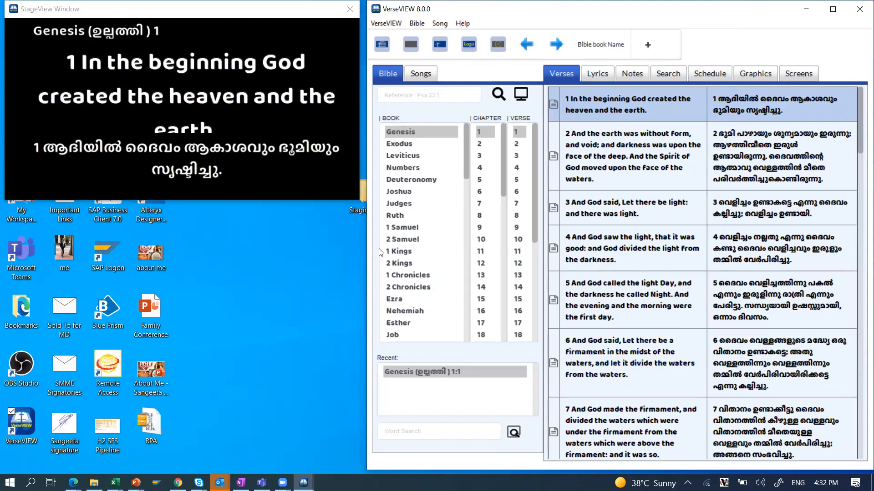
{"action": "mouse_move", "coordinate": [353, 142]}
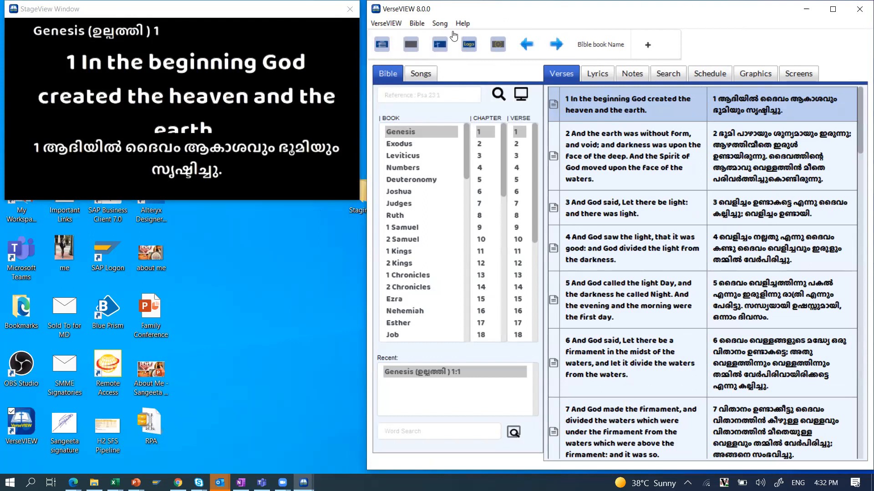
{"action": "mouse_move", "coordinate": [359, 21]}
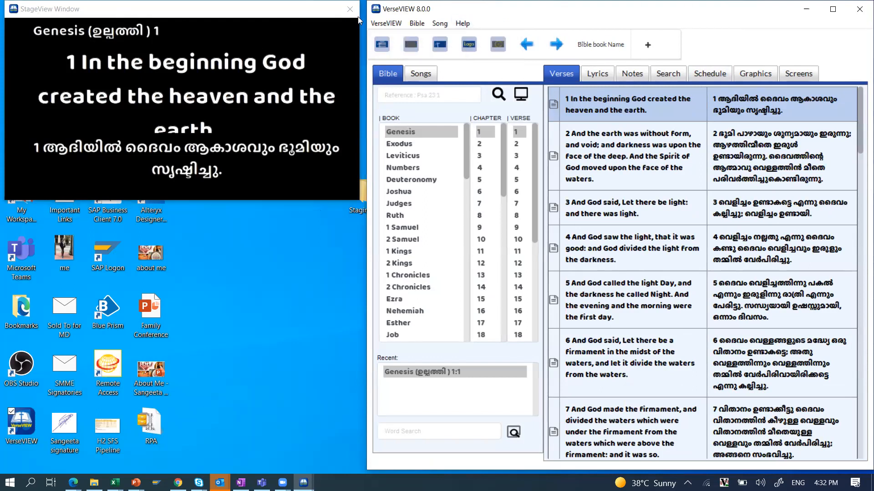
{"action": "mouse_move", "coordinate": [455, 153]}
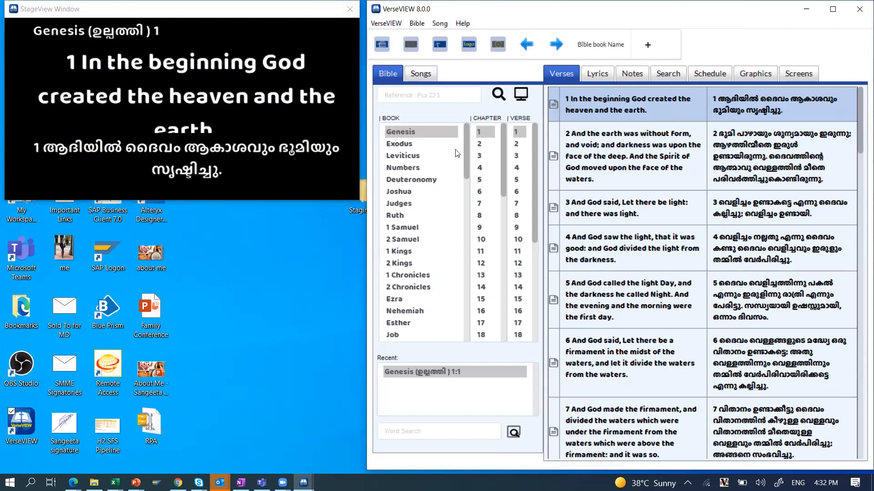
{"action": "mouse_move", "coordinate": [368, 141]}
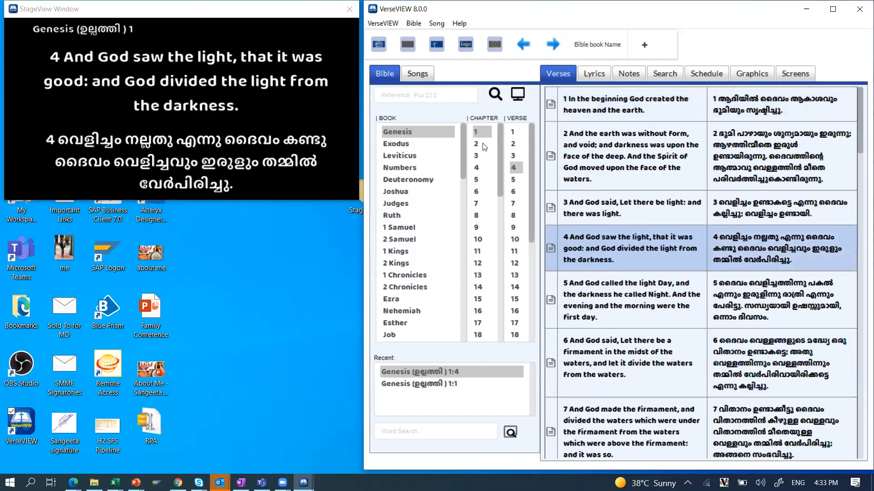
Enter the reference 'isa 56: 4' and search to display Isaiah 56:4
{"action": "type", "text": "isa 56"}
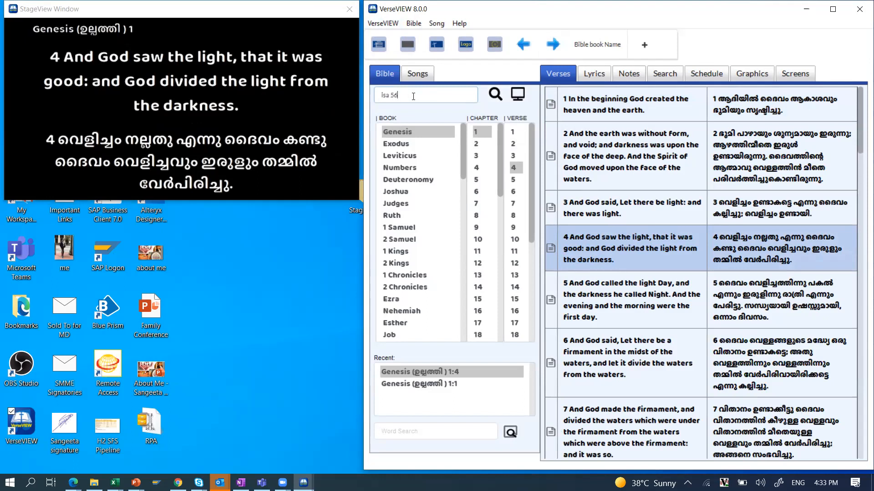
{"action": "type", "text": ": 4"}
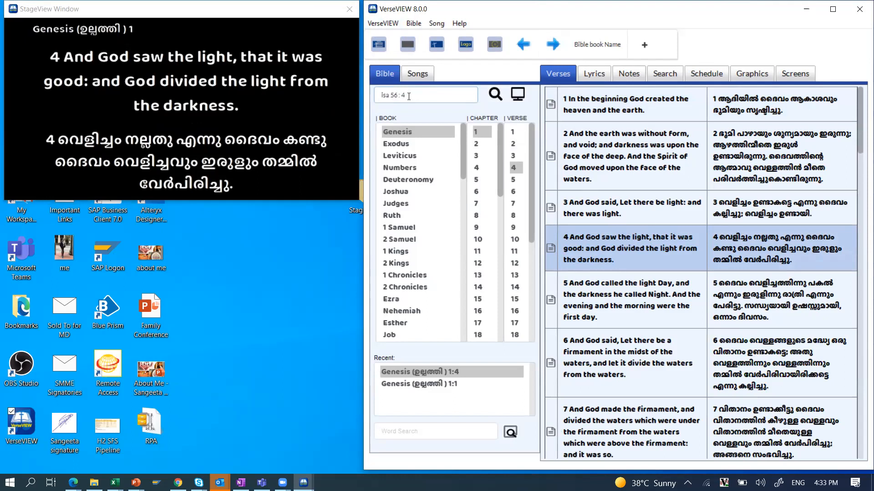
{"action": "left_click", "coordinate": [494, 94]}
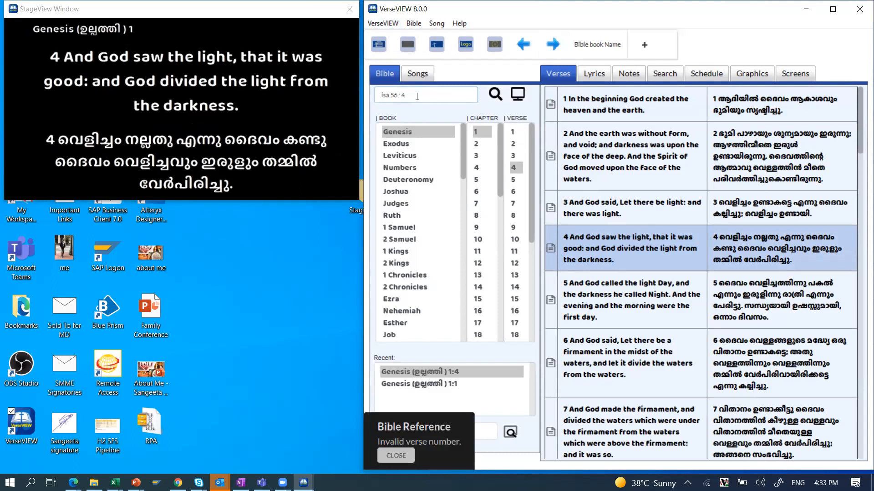
{"action": "mouse_move", "coordinate": [585, 182]}
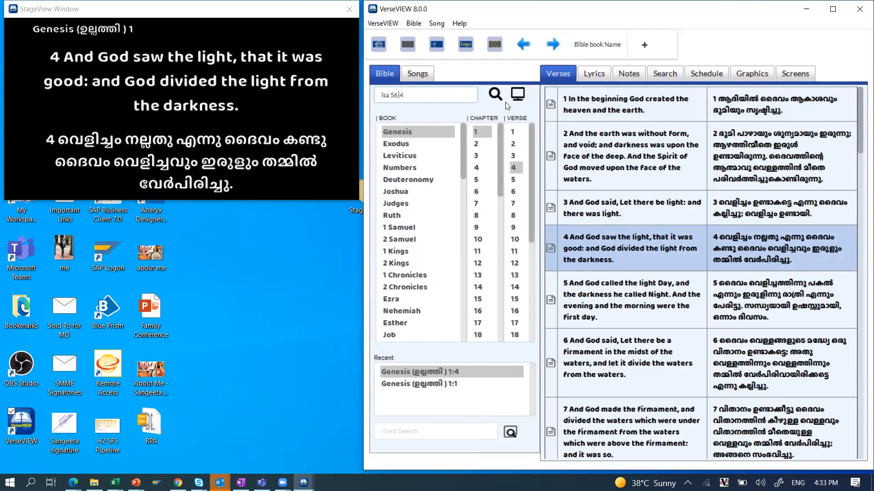
{"action": "left_click", "coordinate": [493, 94]}
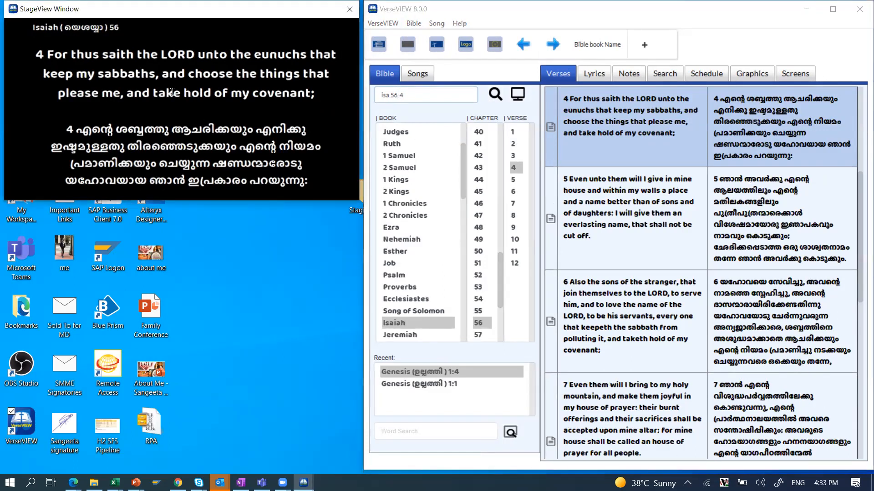
{"action": "mouse_move", "coordinate": [73, 110]}
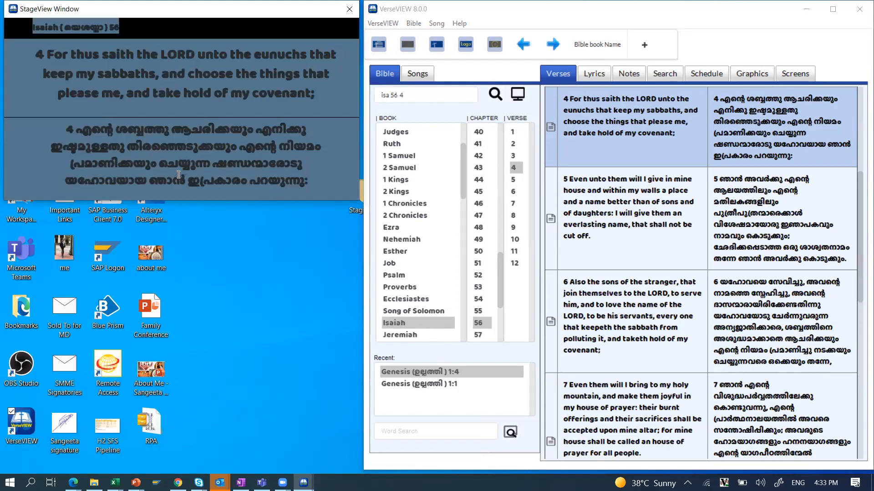
{"action": "mouse_move", "coordinate": [289, 268]}
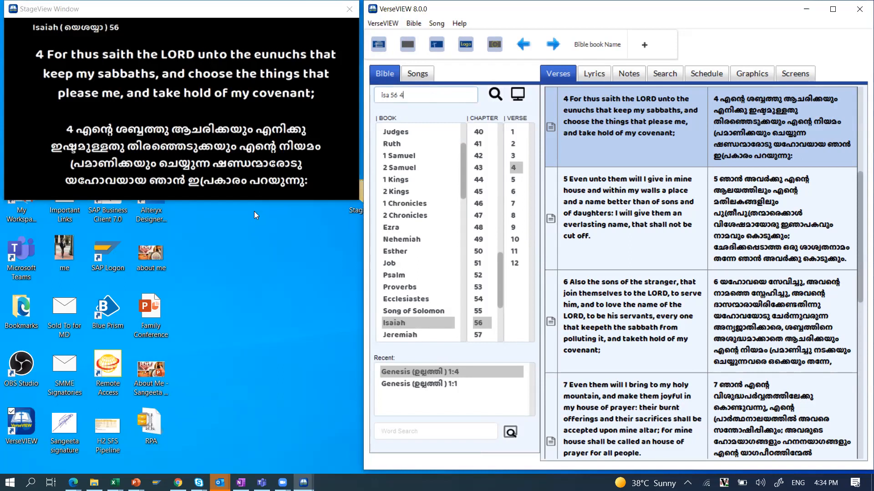
Send Isaiah 56:5 from the Verses list to the StageView window
{"action": "left_click", "coordinate": [624, 115]}
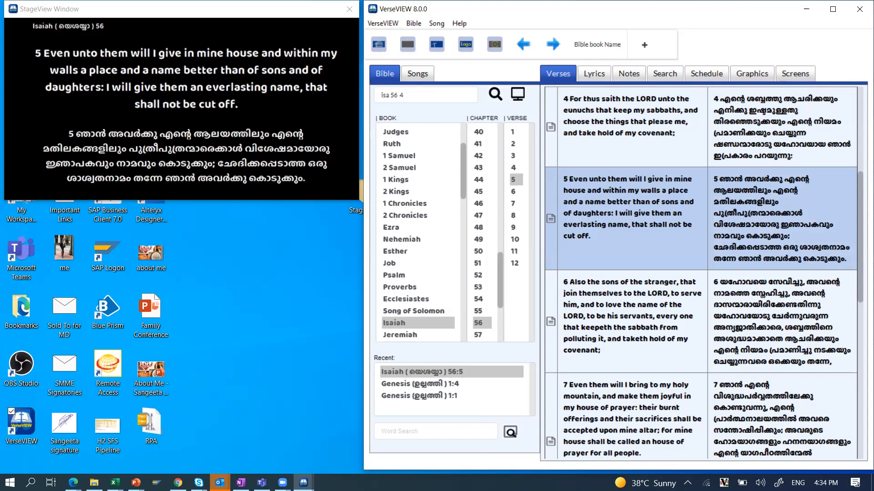
{"action": "mouse_move", "coordinate": [551, 407]}
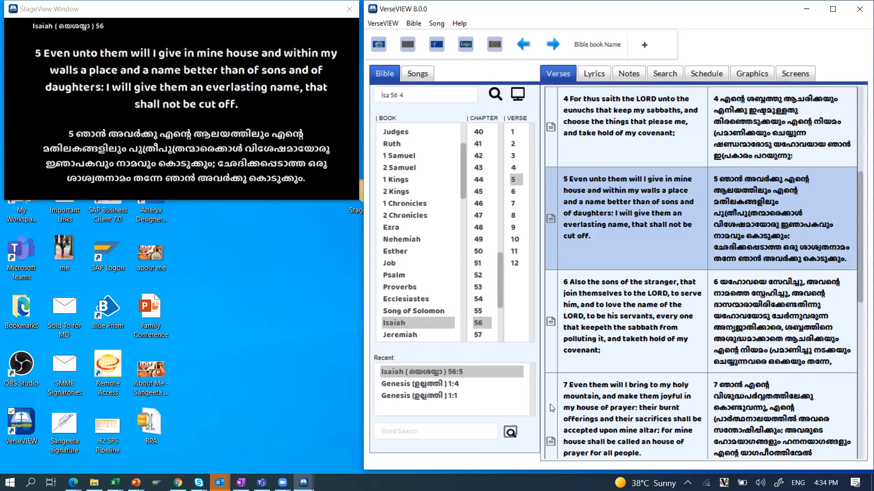